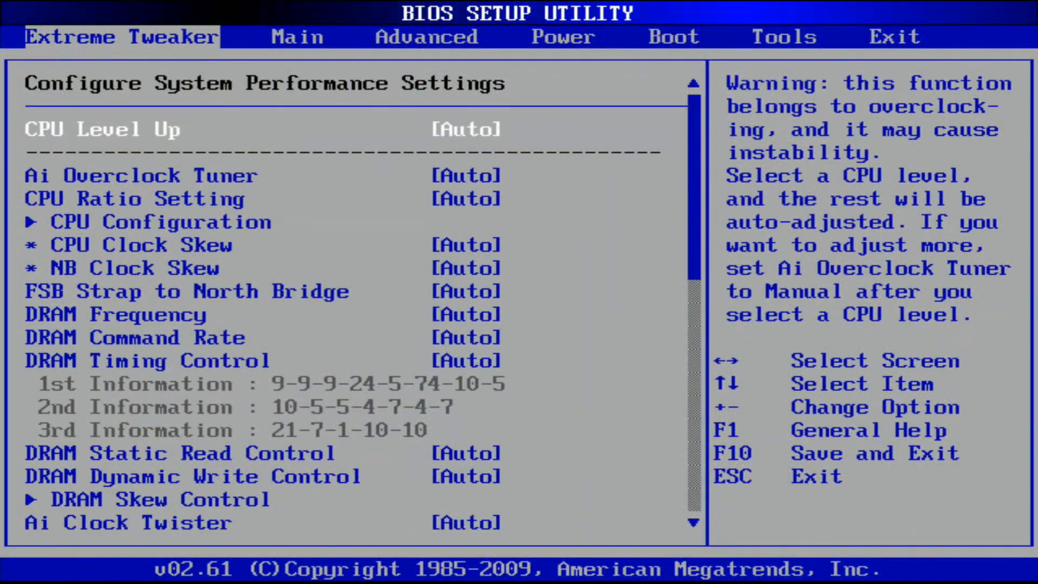
Load the stored overclocking profile from BIOS Tools and move down to the voltage settings.
{"action": "left_click", "coordinate": [785, 36]}
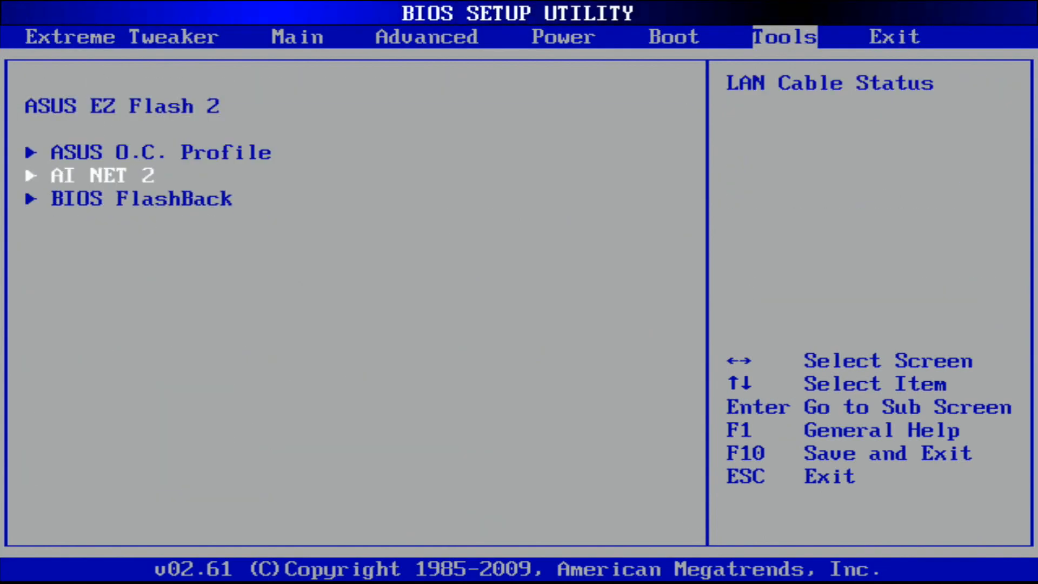
{"action": "key", "text": "enter"}
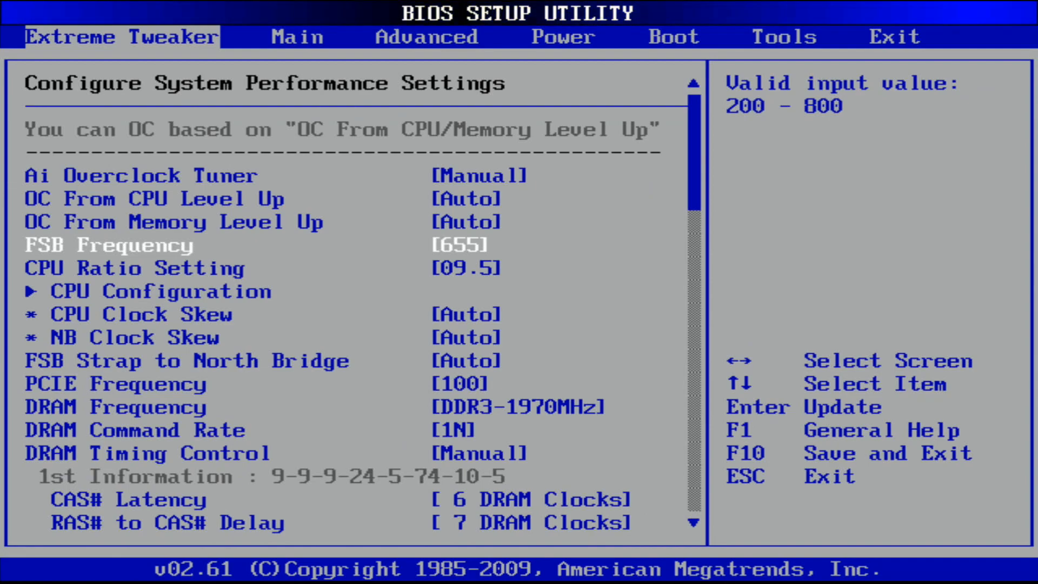
{"action": "key", "text": "down"}
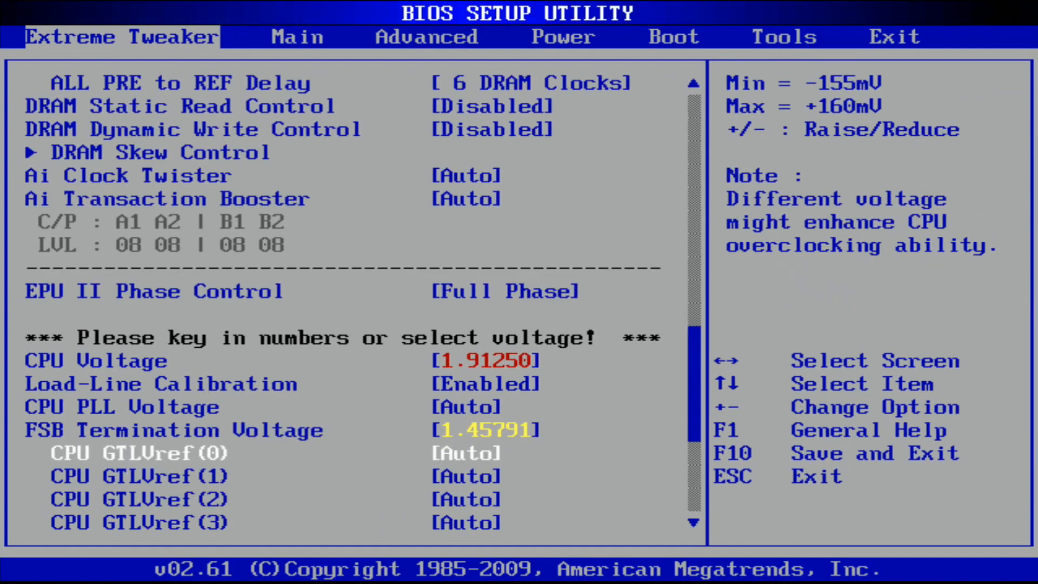
{"action": "scroll", "scroll_direction": "down", "scroll_amount": 3}
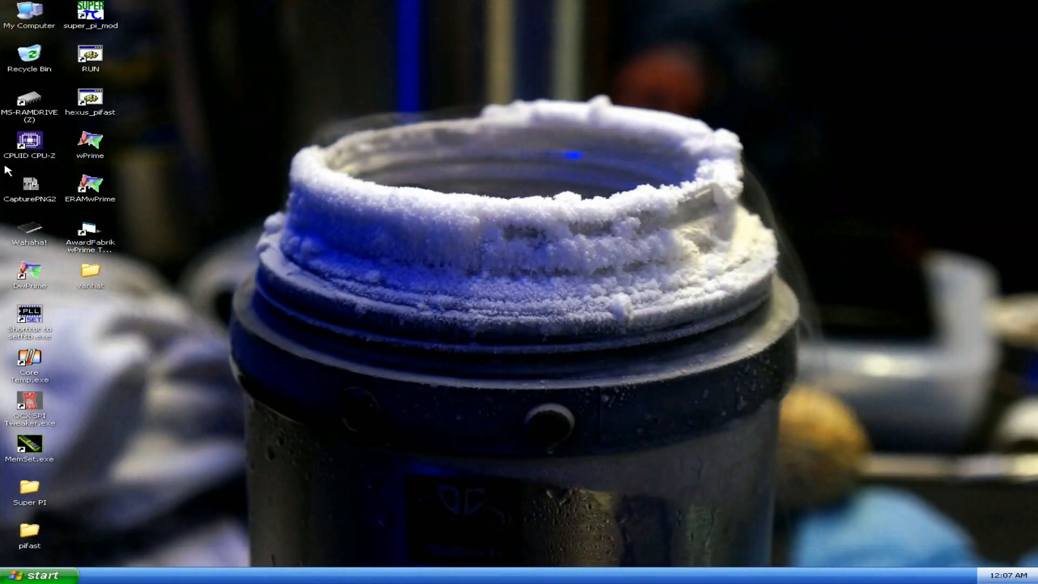
Launch CPU-Z and SetFSB, read the current bus, and apply 665 MHz.
{"action": "double_click", "coordinate": [29, 139]}
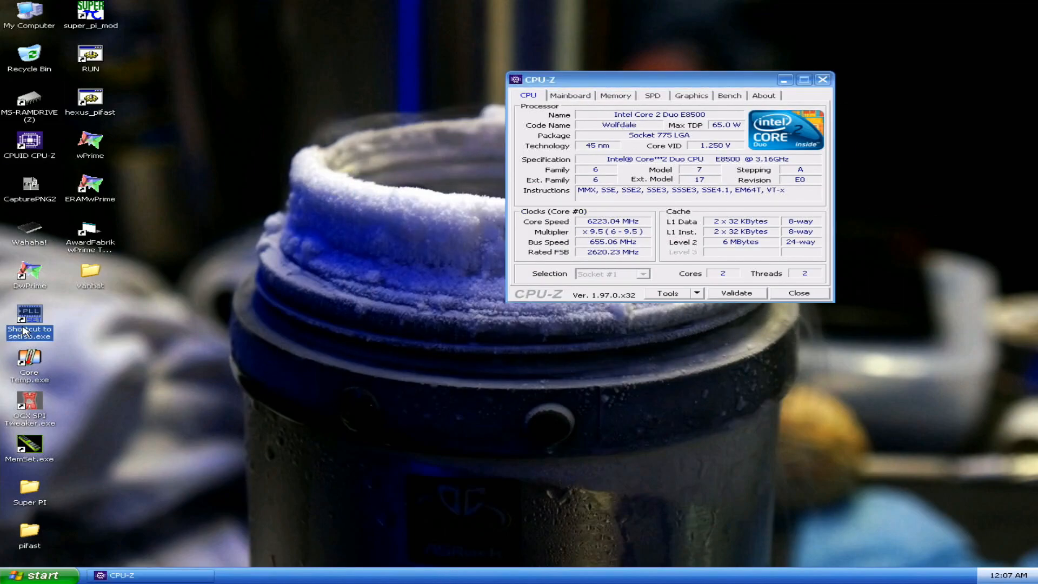
{"action": "double_click", "coordinate": [30, 318]}
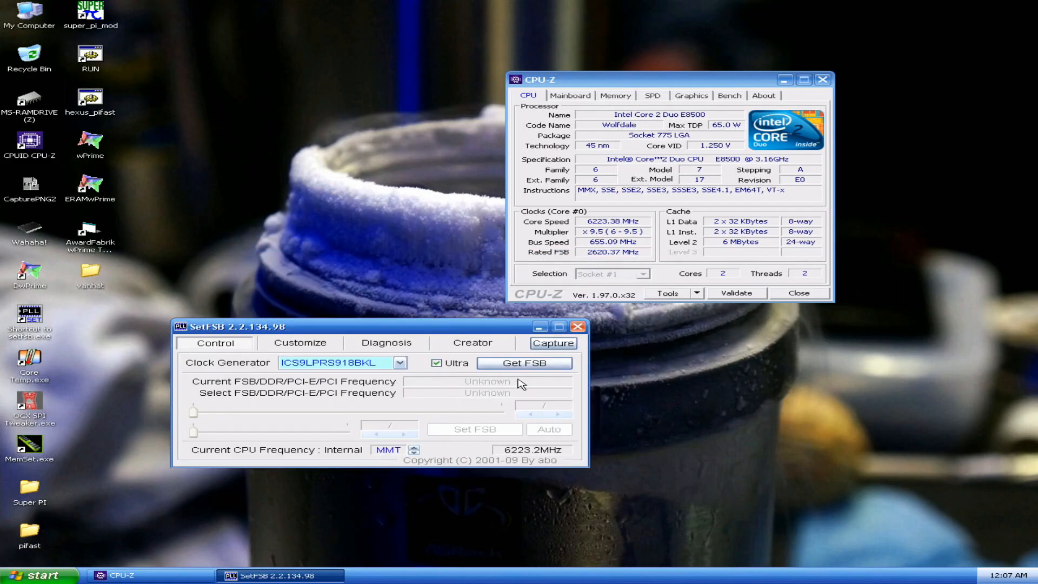
{"action": "left_click", "coordinate": [523, 362]}
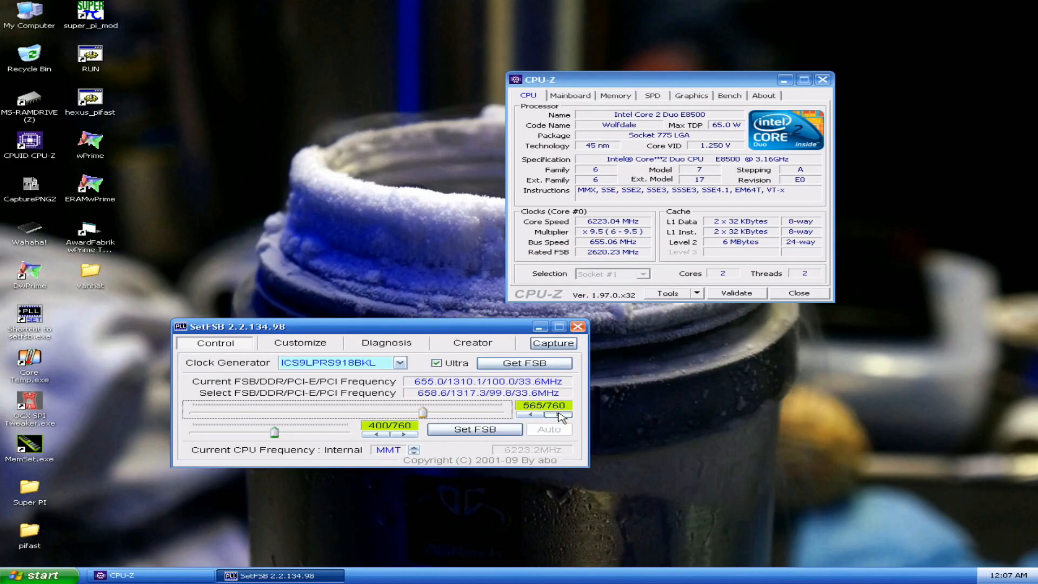
{"action": "left_click", "coordinate": [566, 415]}
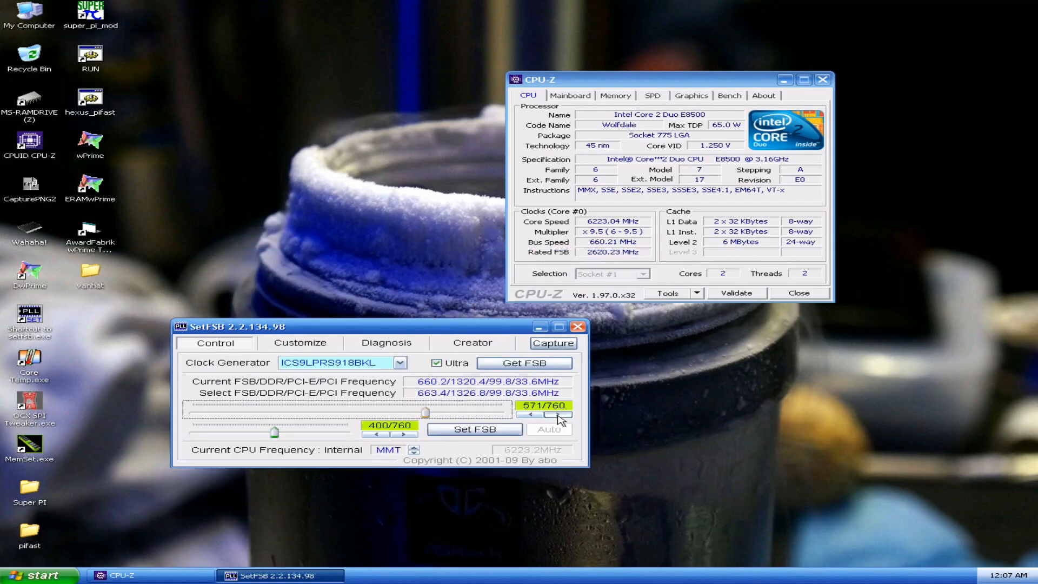
{"action": "left_click", "coordinate": [572, 413]}
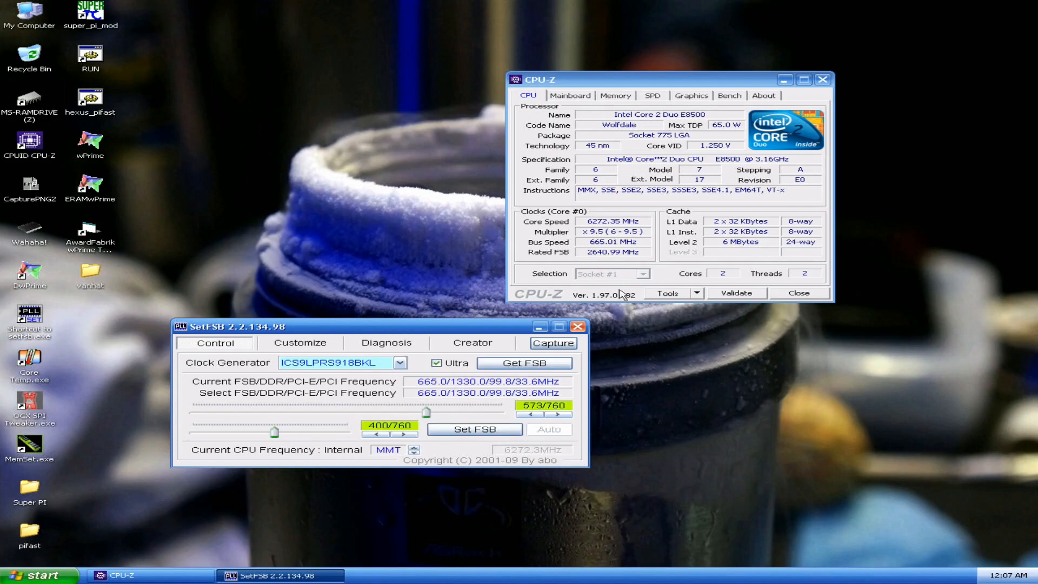
Raise the bus through 669.8 MHz toward 675 MHz, then close SetFSB.
{"action": "left_click", "coordinate": [615, 95]}
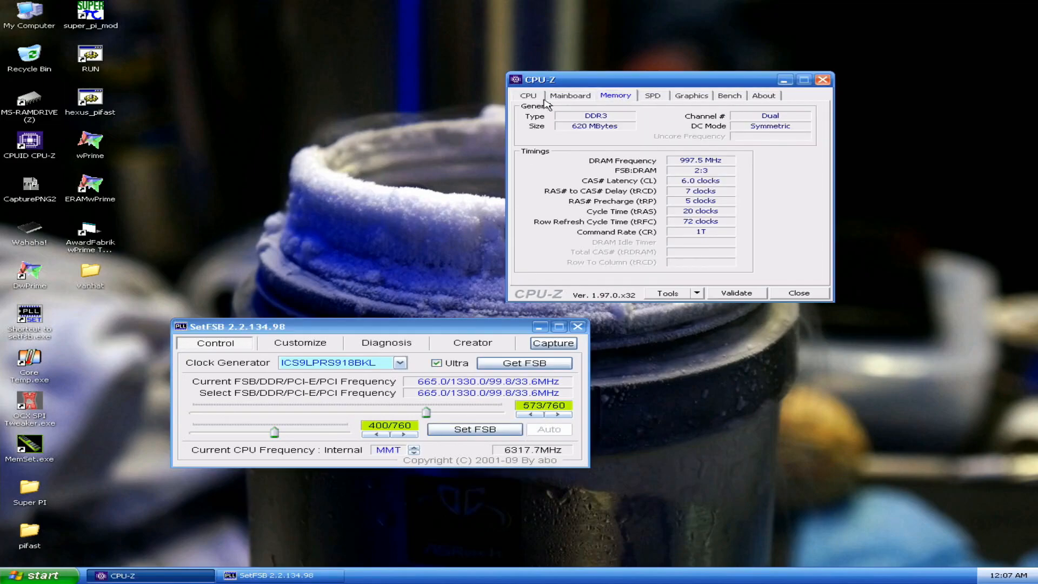
{"action": "left_click_drag", "start_coordinate": [596, 79], "coordinate": [662, 49]}
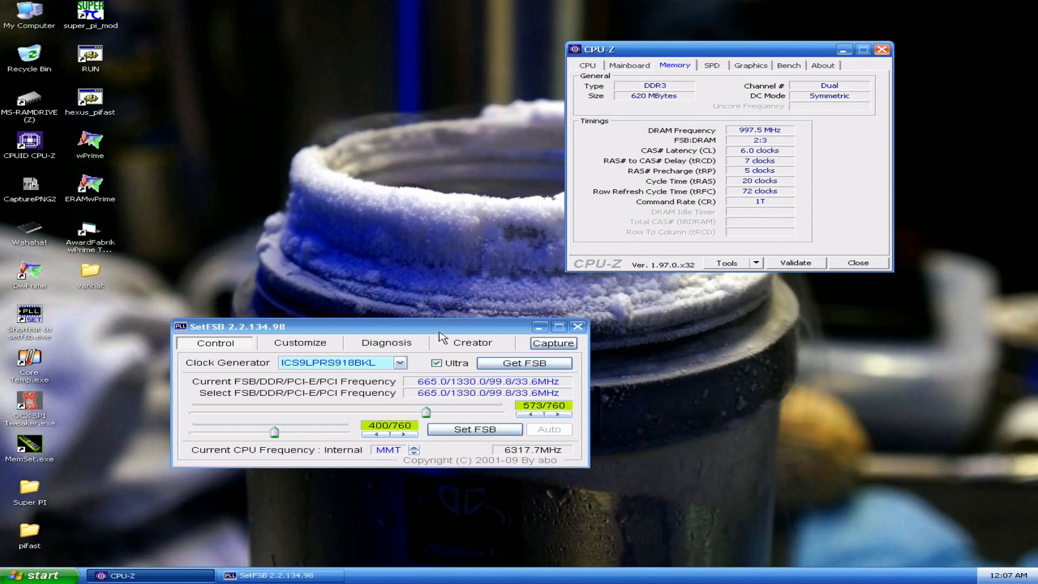
{"action": "left_click", "coordinate": [557, 413]}
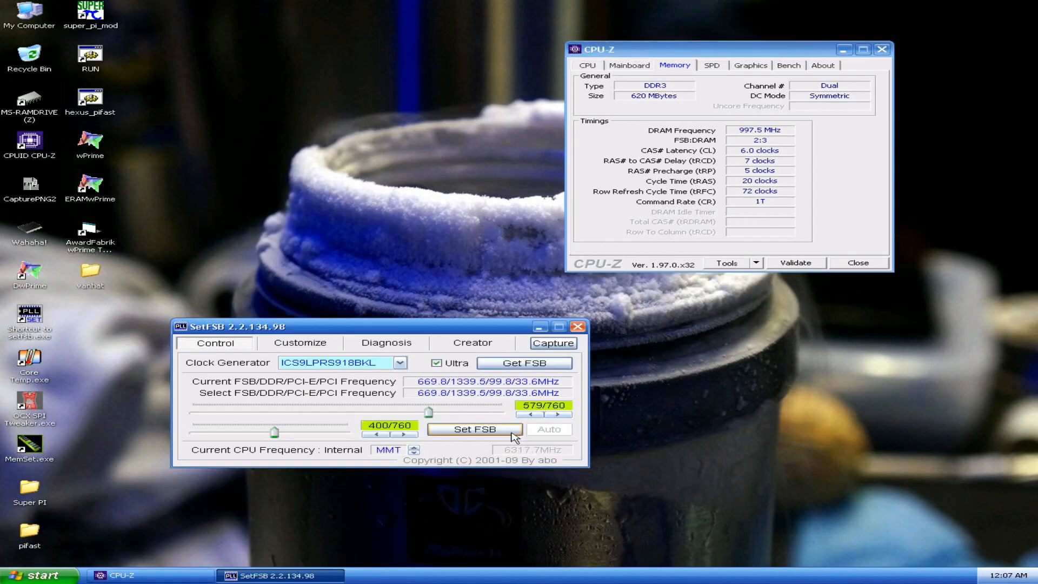
{"action": "left_click", "coordinate": [556, 415]}
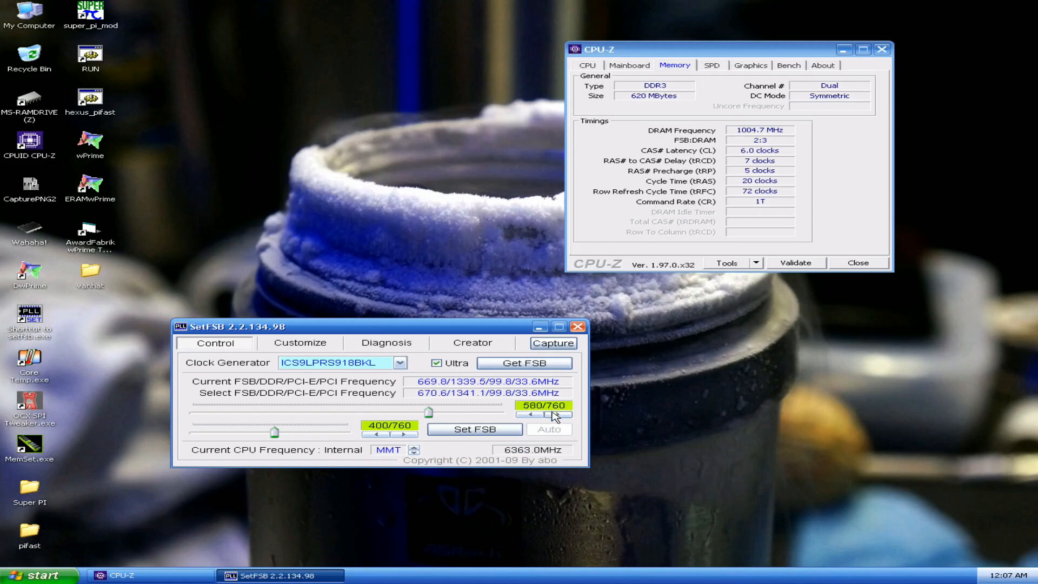
{"action": "left_click", "coordinate": [558, 415]}
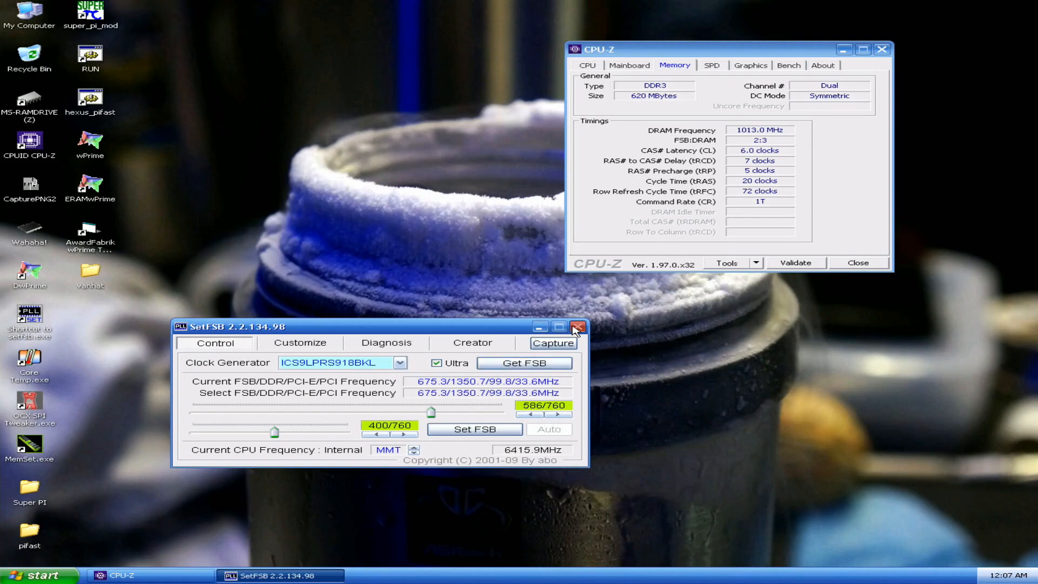
{"action": "left_click", "coordinate": [579, 326]}
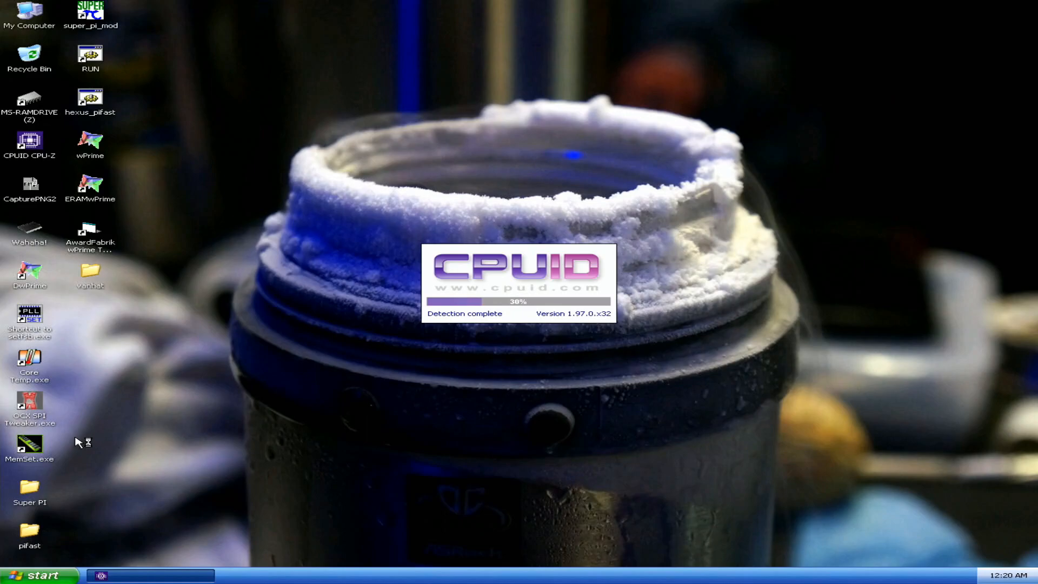
Save a thread count of 4 in wPrime and launch the AwardFabrik wPrime tweaker.
{"action": "double_click", "coordinate": [89, 141]}
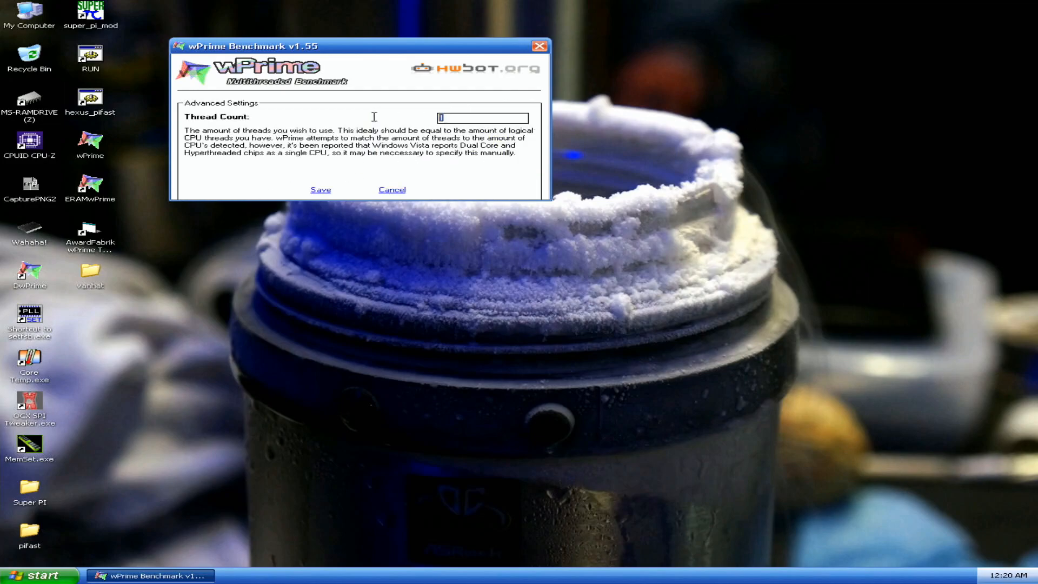
{"action": "type", "text": "4"}
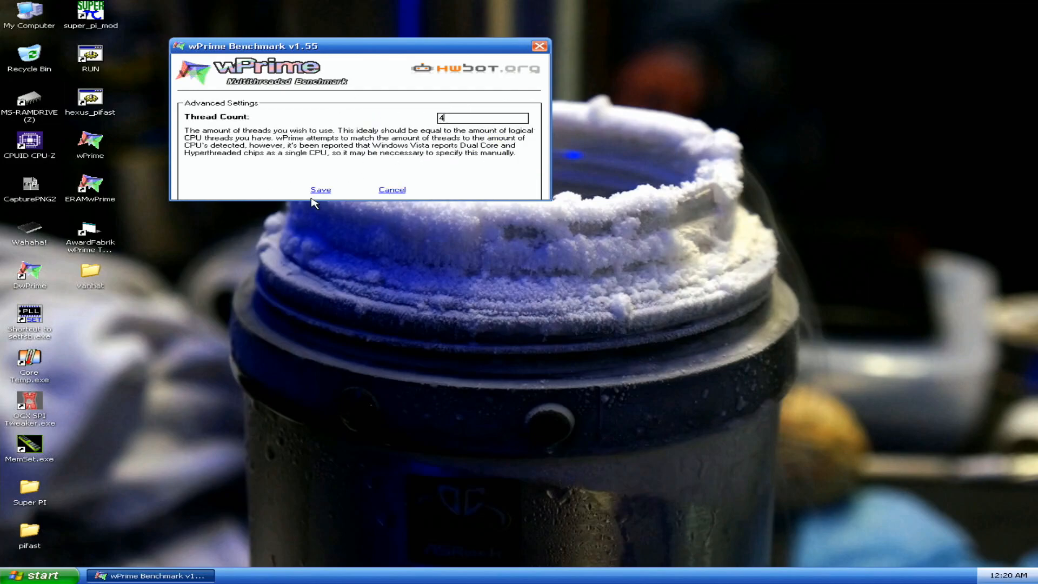
{"action": "left_click", "coordinate": [321, 189]}
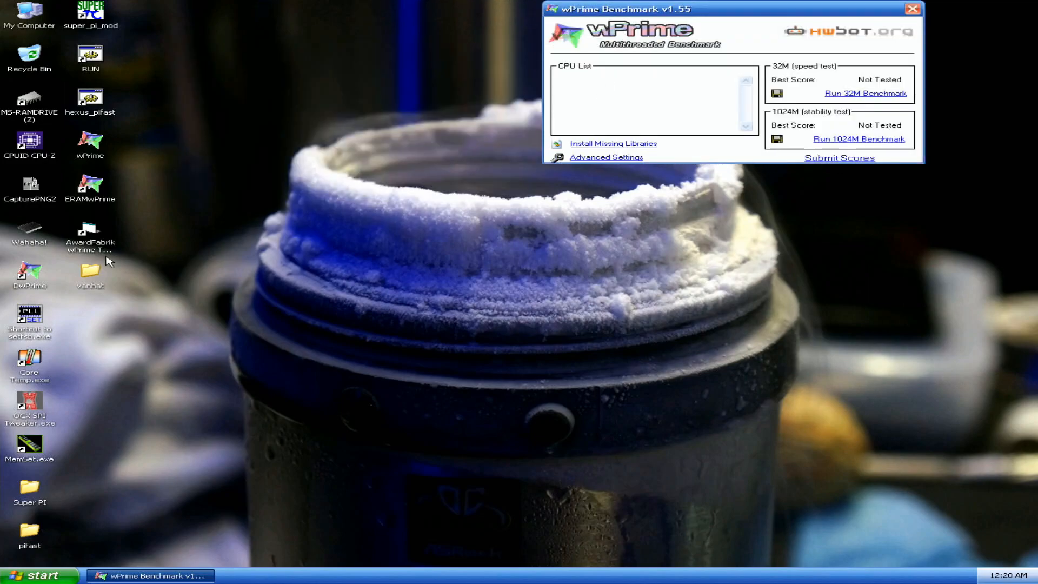
{"action": "double_click", "coordinate": [89, 232]}
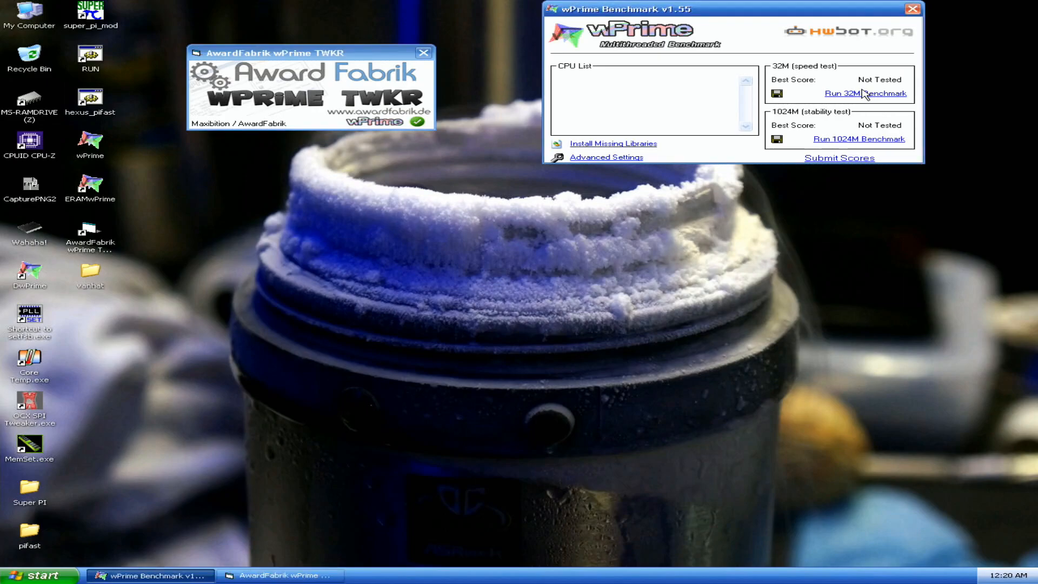
Run the wPrime 32M benchmark to an 11.281 sec best score, then relaunch SetFSB.
{"action": "left_click", "coordinate": [865, 92]}
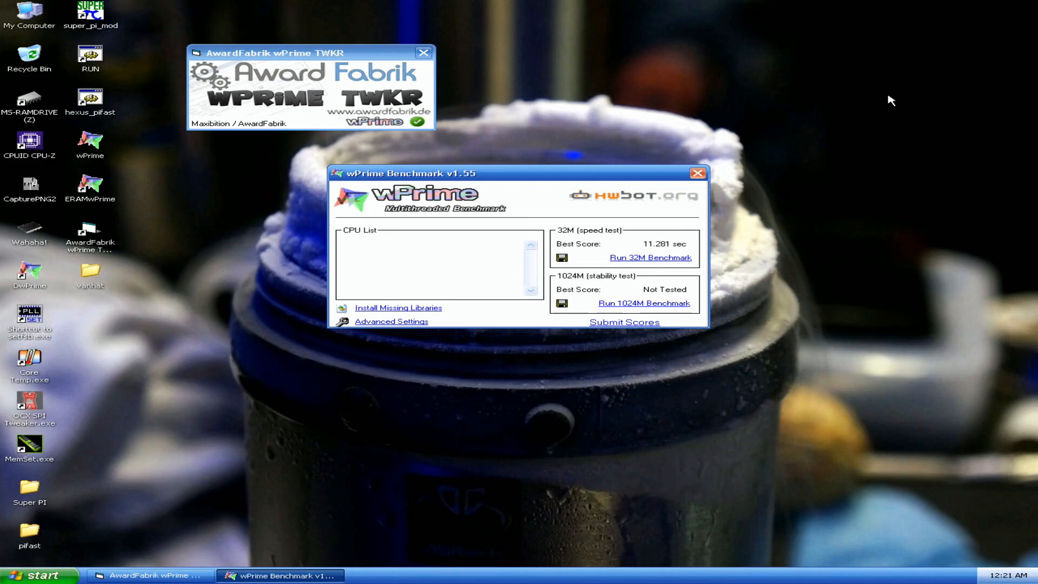
{"action": "mouse_move", "coordinate": [694, 84]}
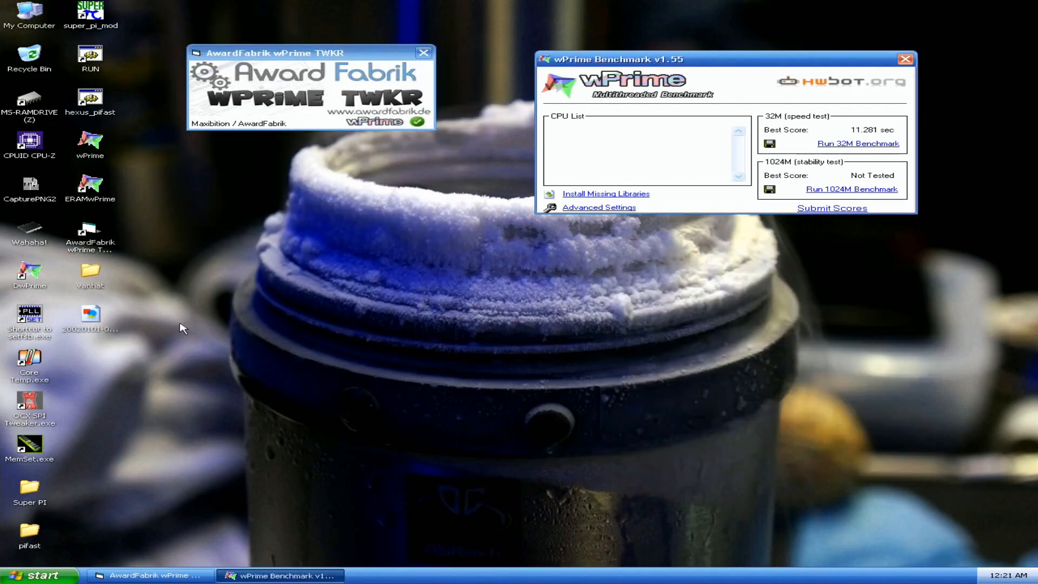
{"action": "double_click", "coordinate": [29, 315]}
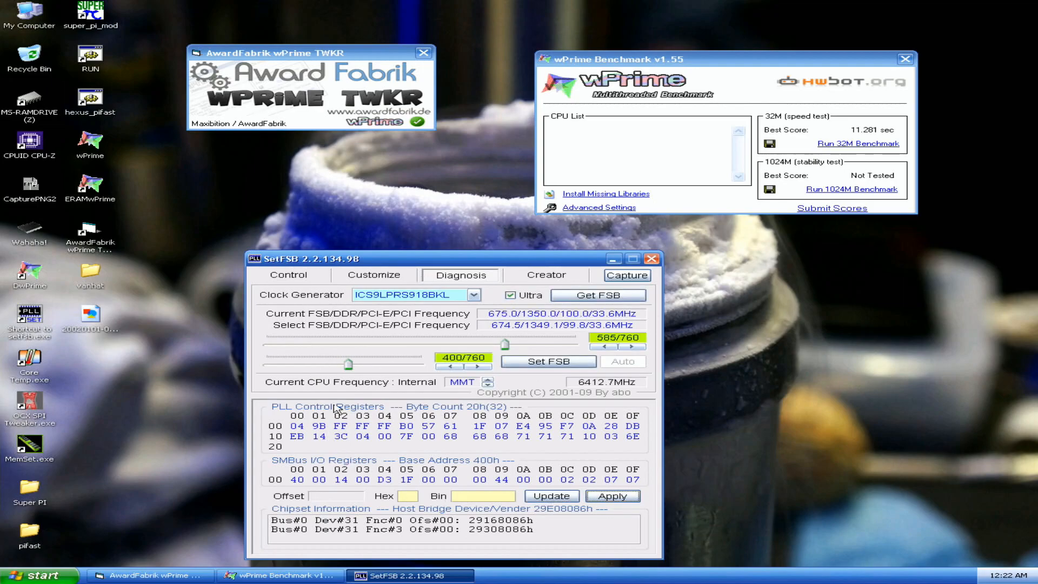
Read the 680.1 MHz bus and 6461.3 MHz CPU clocks and raise the FSB one step.
{"action": "left_click", "coordinate": [289, 275]}
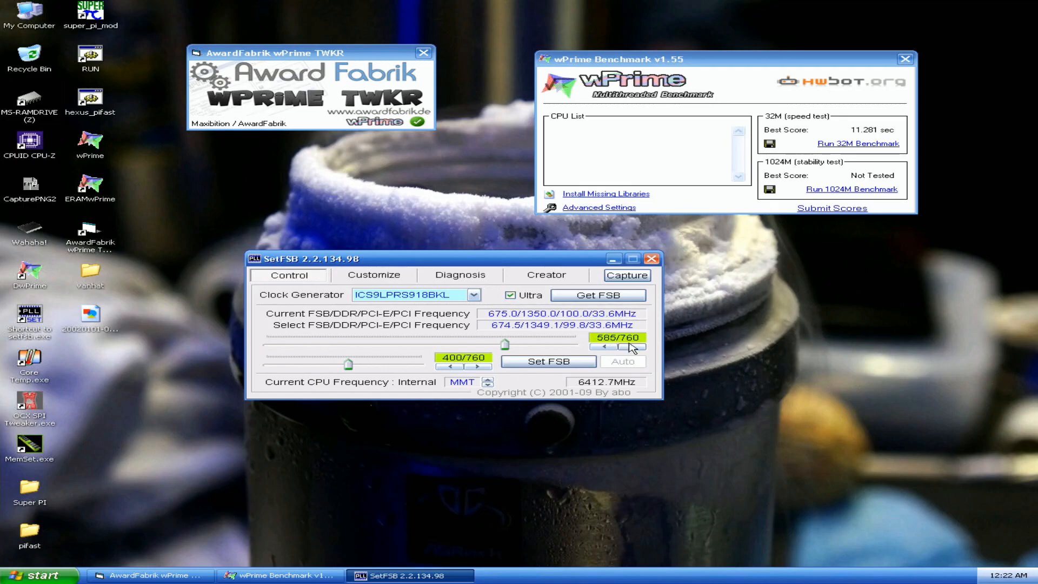
{"action": "left_click", "coordinate": [631, 348]}
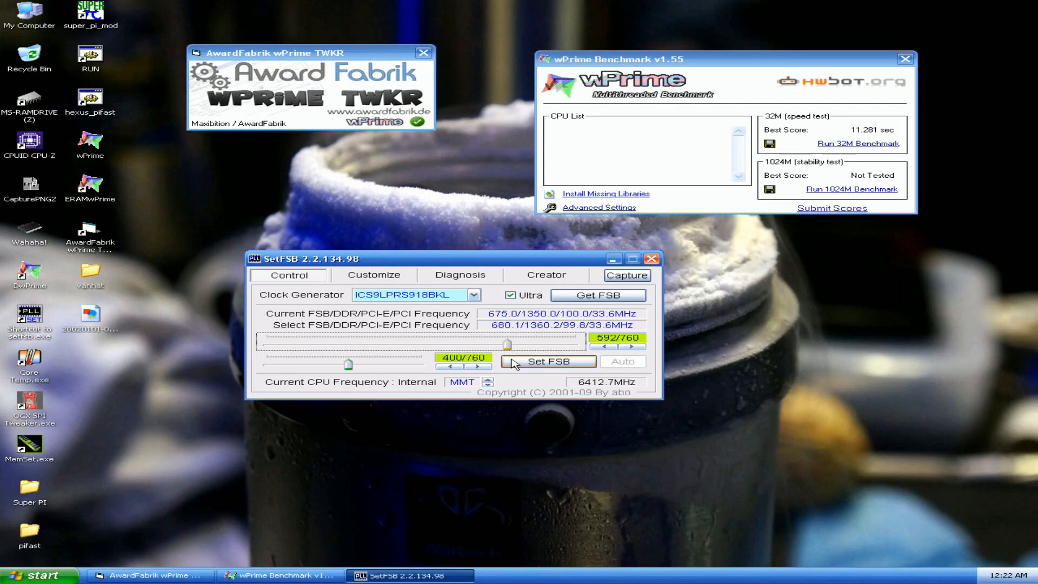
{"action": "left_click", "coordinate": [548, 361]}
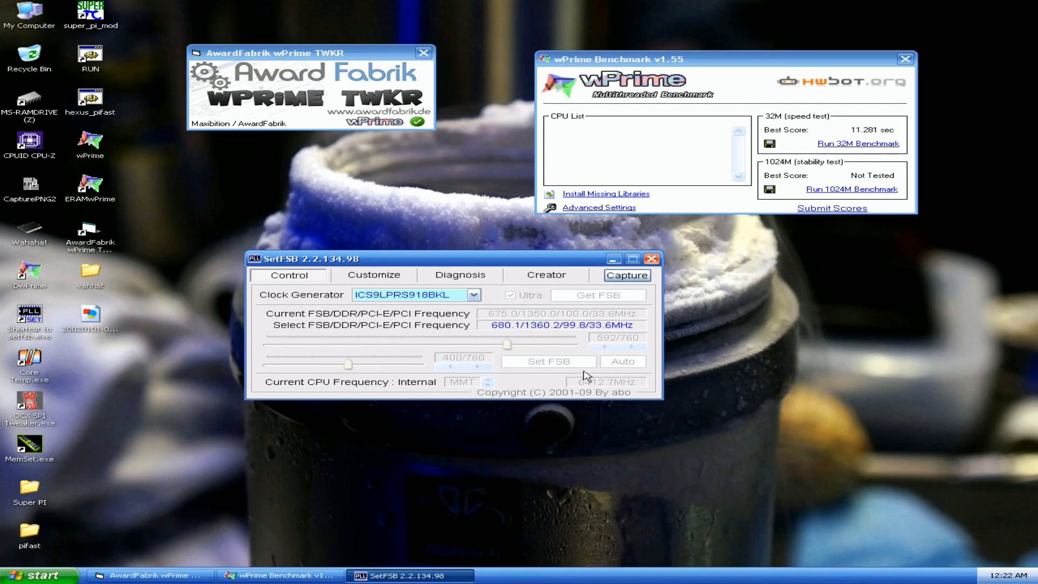
{"action": "left_click", "coordinate": [596, 294]}
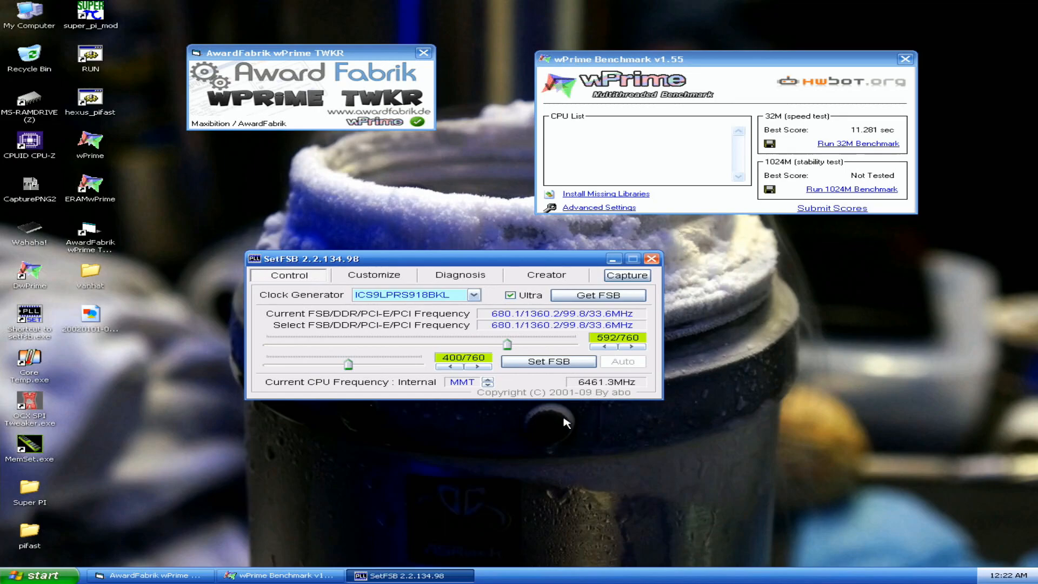
{"action": "left_click", "coordinate": [631, 347]}
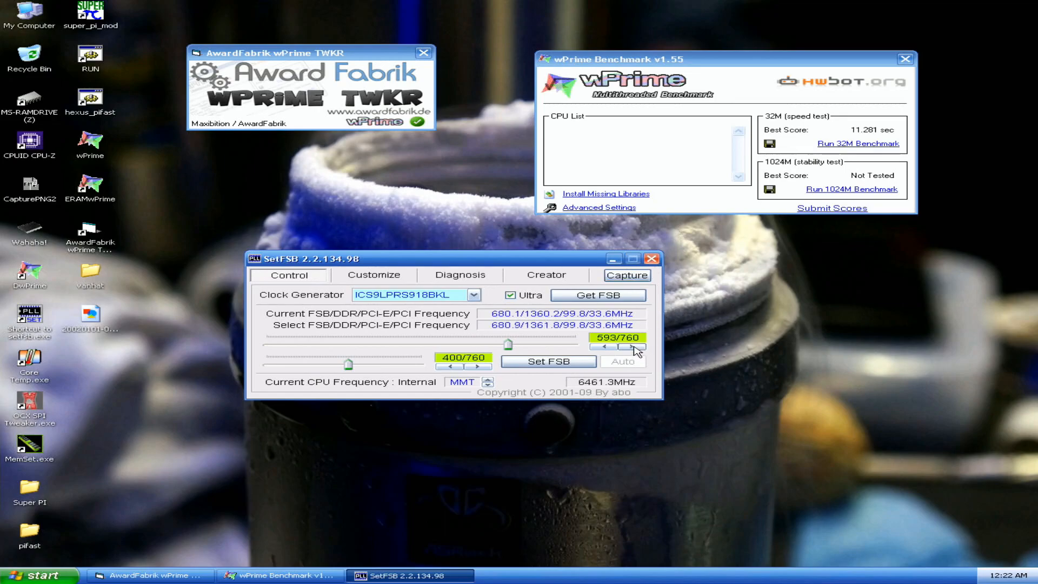
{"action": "left_click", "coordinate": [630, 346]}
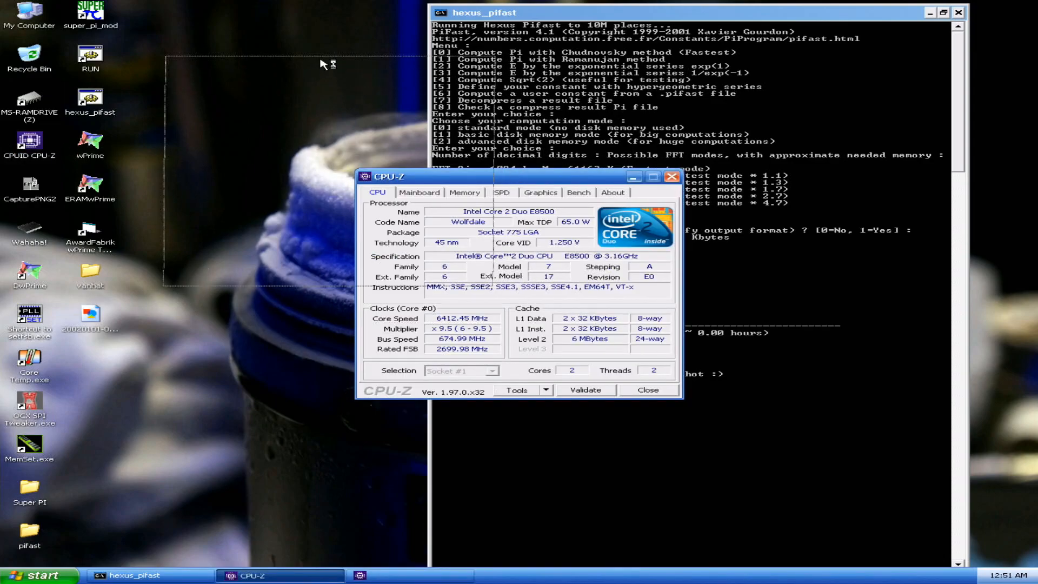
Show CPU-Z details confirming 6412.45 MHz core speed and DDR3 at 1012.5 MHz.
{"action": "left_click", "coordinate": [464, 192]}
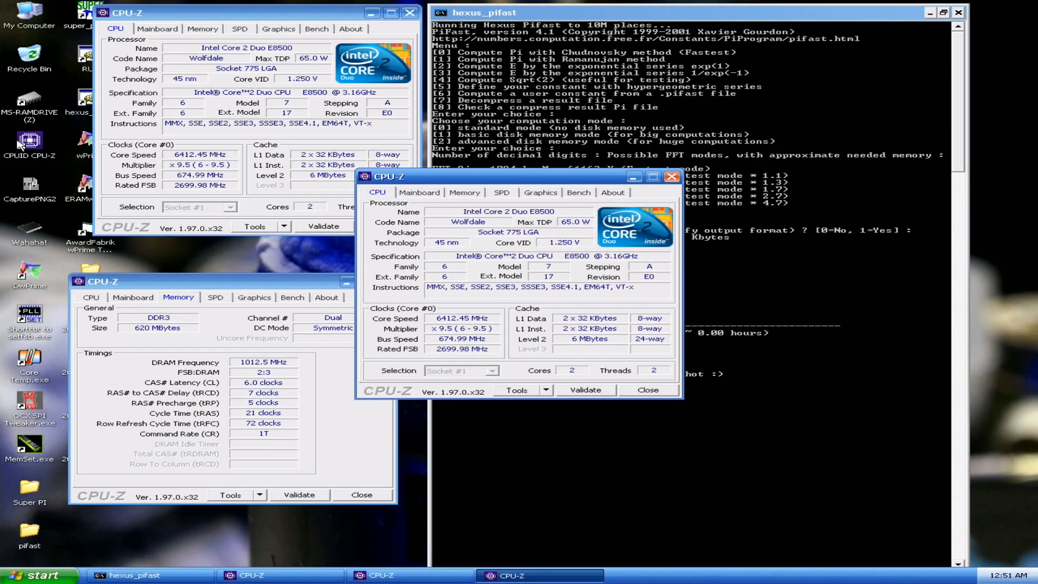
{"action": "left_click", "coordinate": [420, 192]}
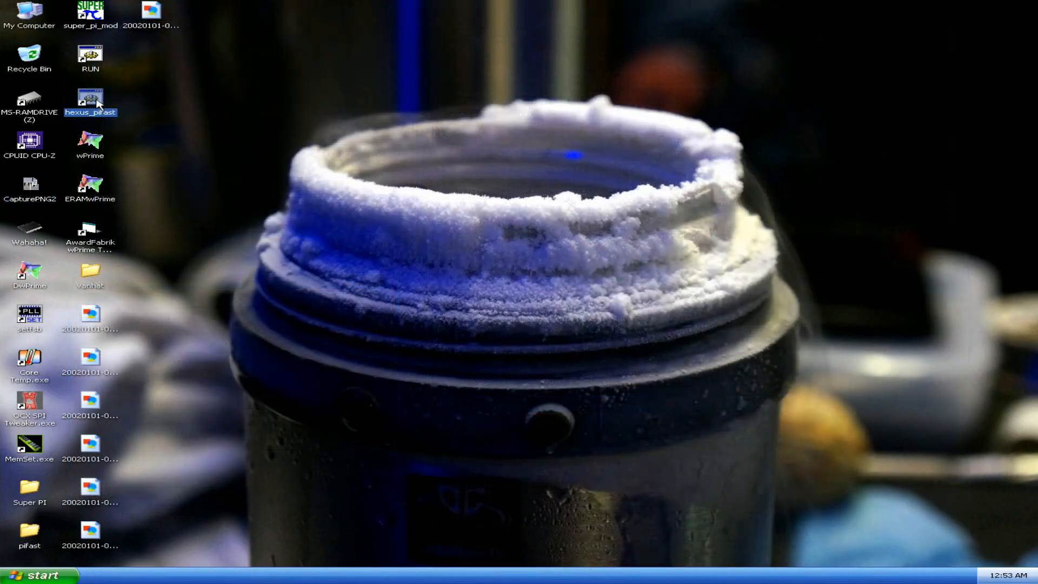
Run PiFast to 10 million places in 14.36 seconds and check the clocks in CPU-Z.
{"action": "double_click", "coordinate": [90, 103]}
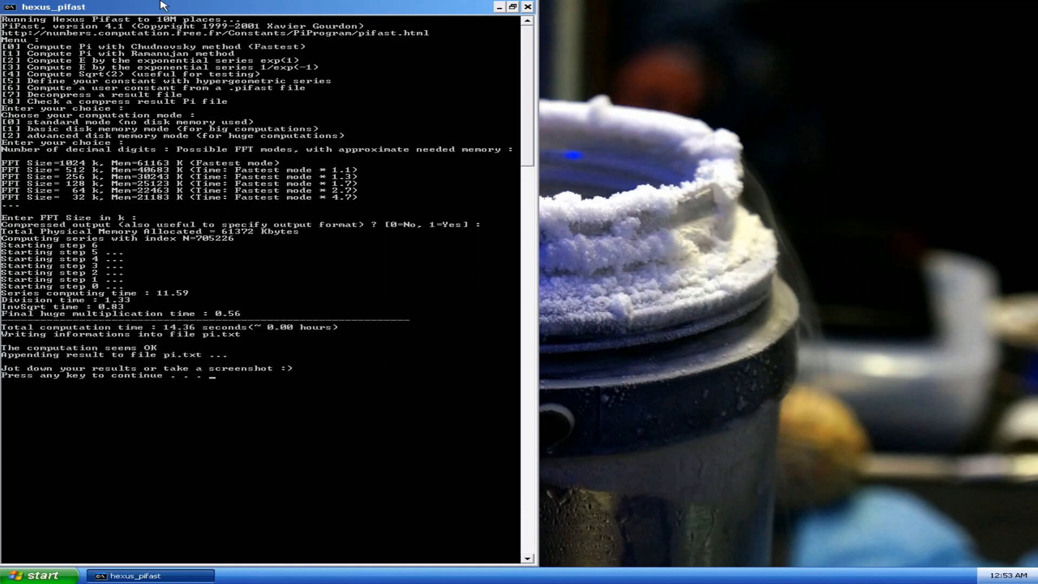
{"action": "left_click", "coordinate": [513, 6]}
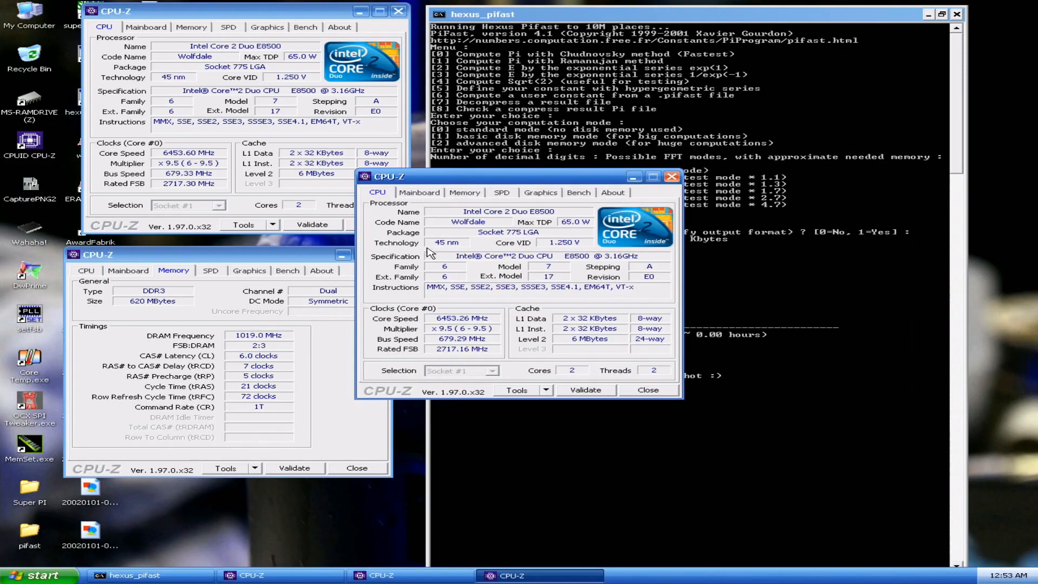
{"action": "left_click", "coordinate": [419, 192]}
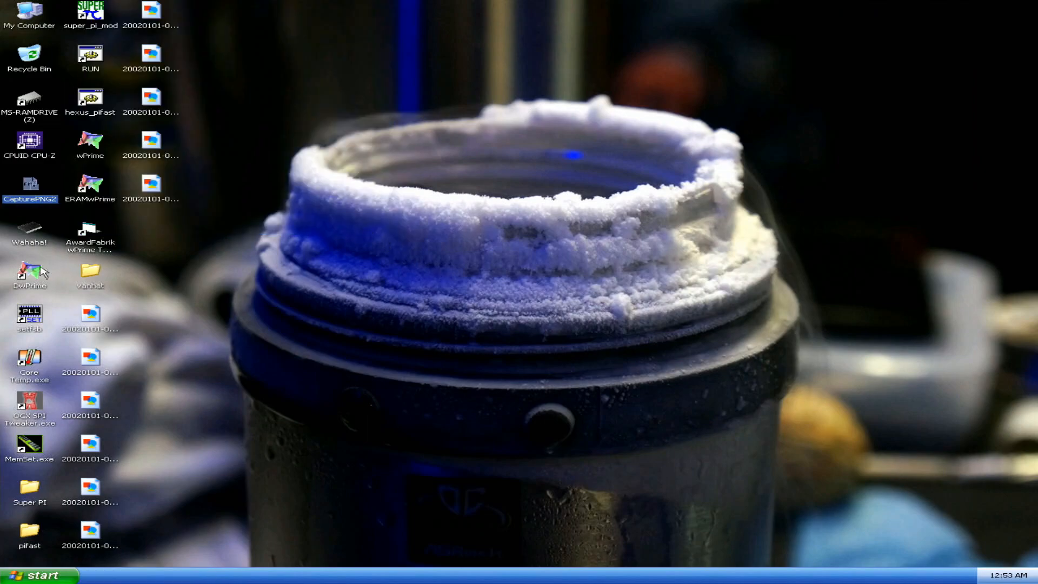
Reopen SetFSB, read the 679.3 MHz bus, raise the target, and relaunch the benchmark.
{"action": "double_click", "coordinate": [30, 313]}
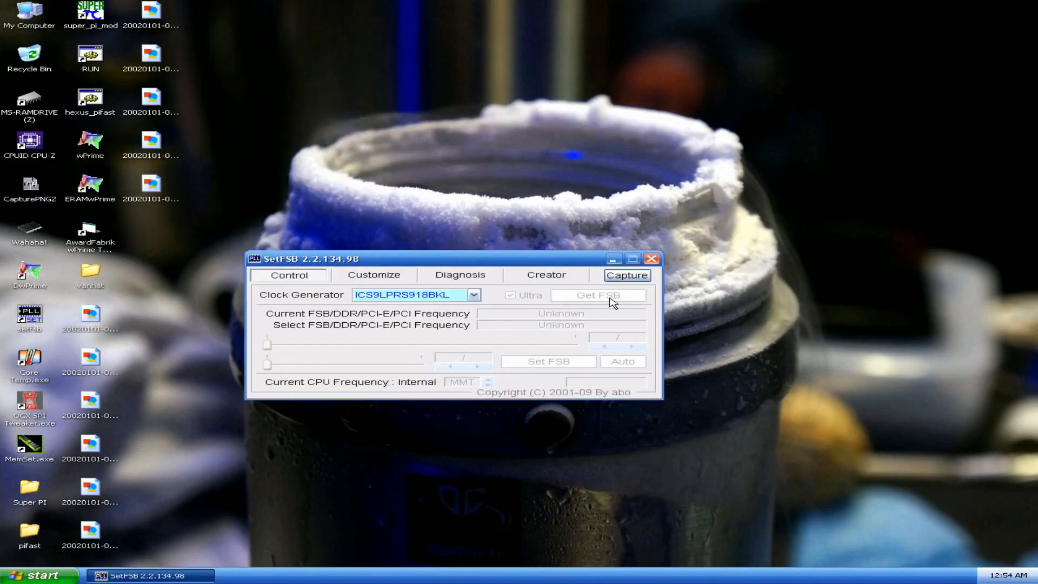
{"action": "left_click", "coordinate": [596, 295]}
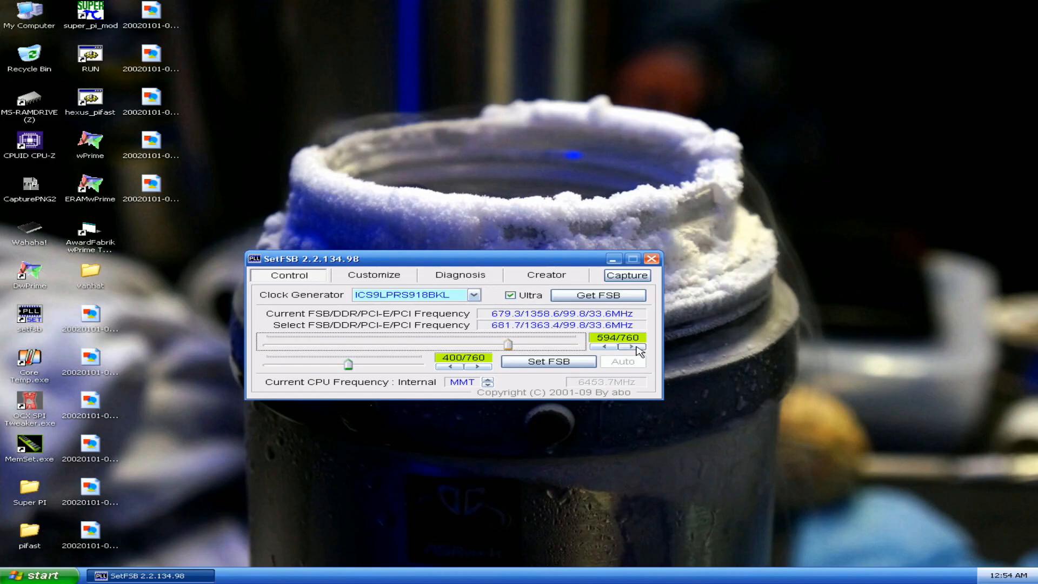
{"action": "left_click", "coordinate": [547, 361]}
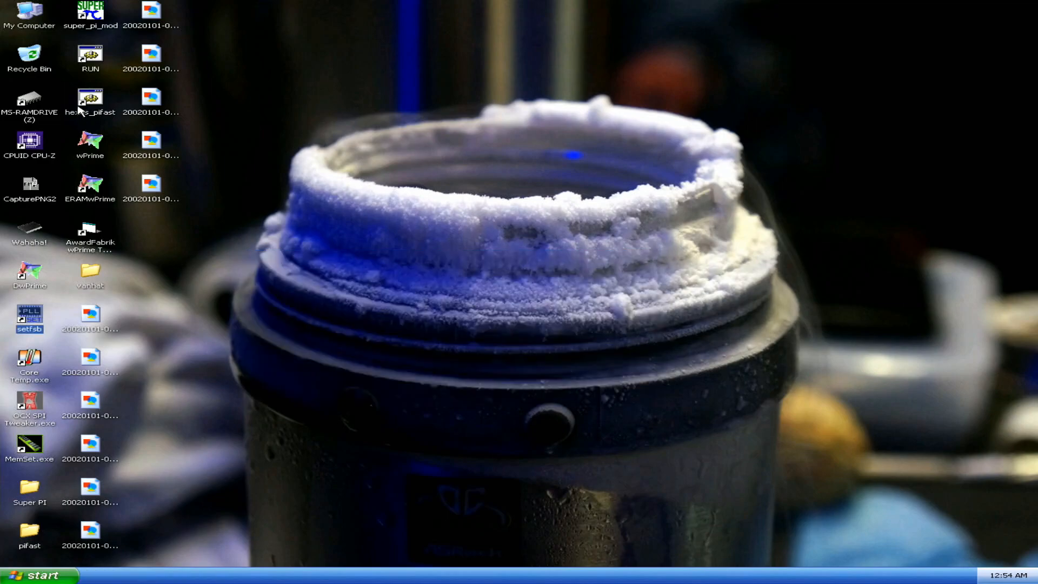
{"action": "left_click", "coordinate": [90, 96]}
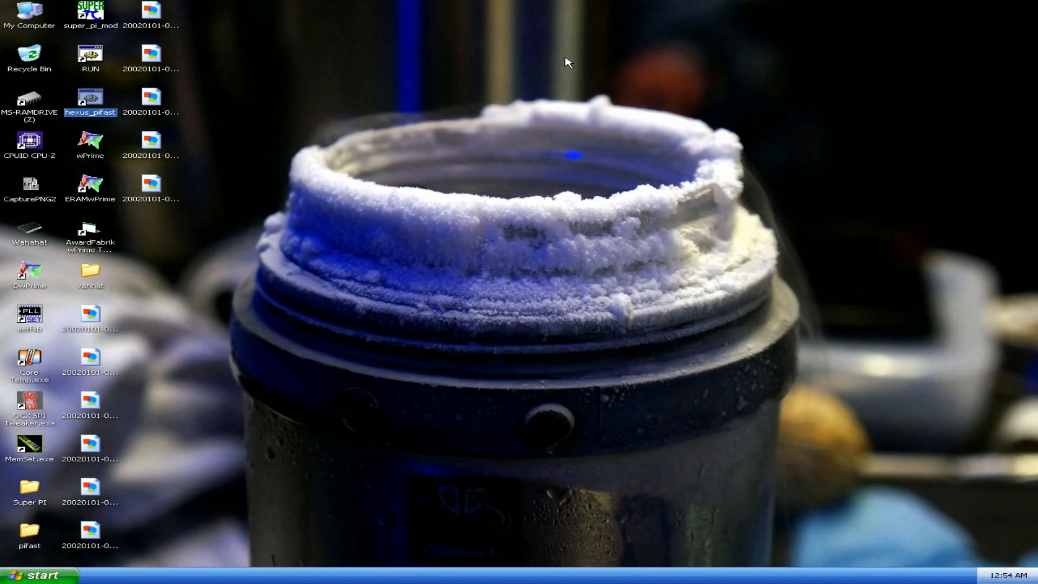
{"action": "double_click", "coordinate": [90, 106]}
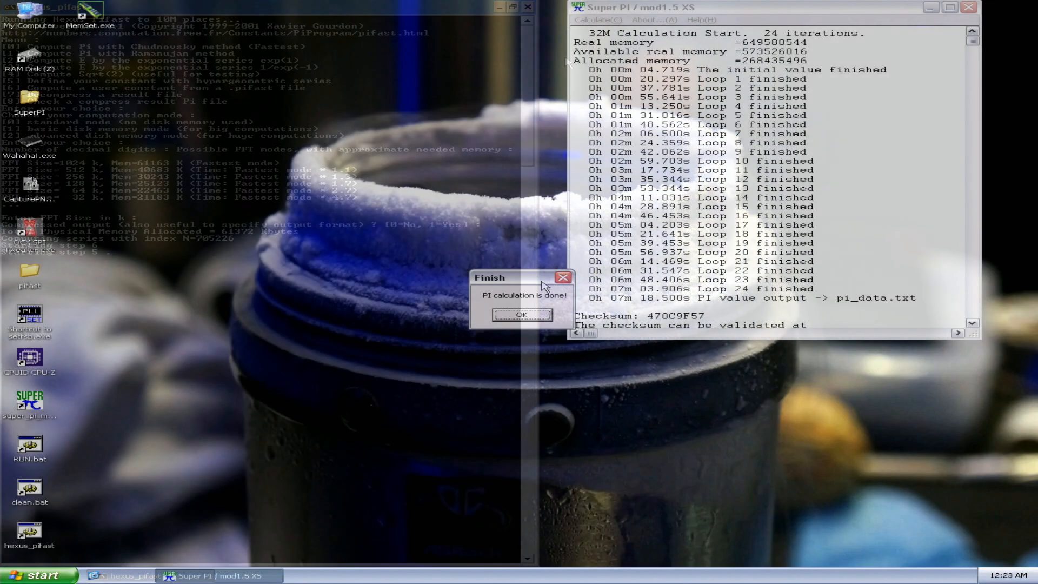
Move the Super PI 32M result aside and open CPU-Z showing memory timings and frequency.
{"action": "left_click", "coordinate": [527, 7]}
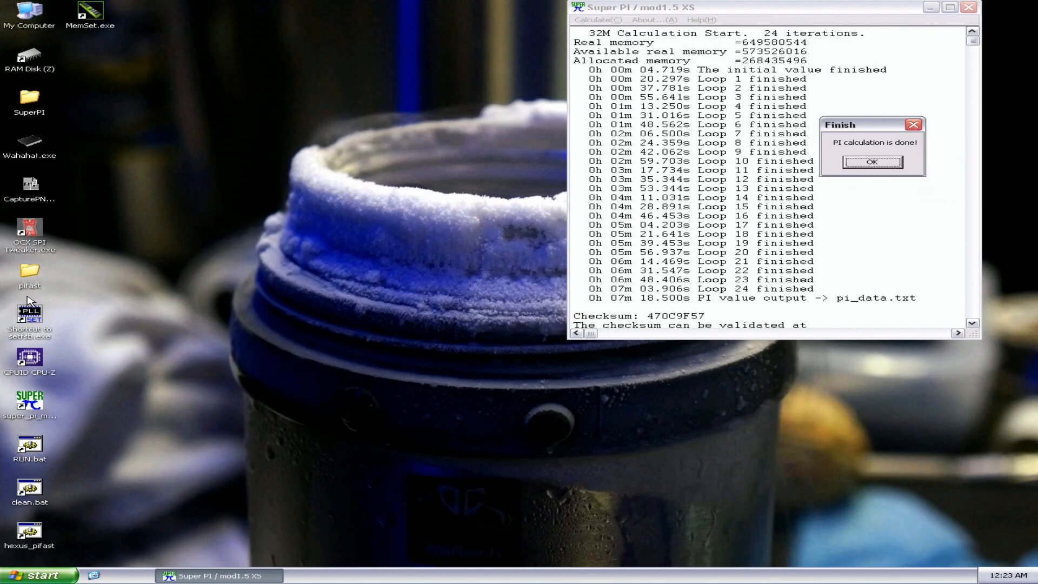
{"action": "double_click", "coordinate": [29, 357]}
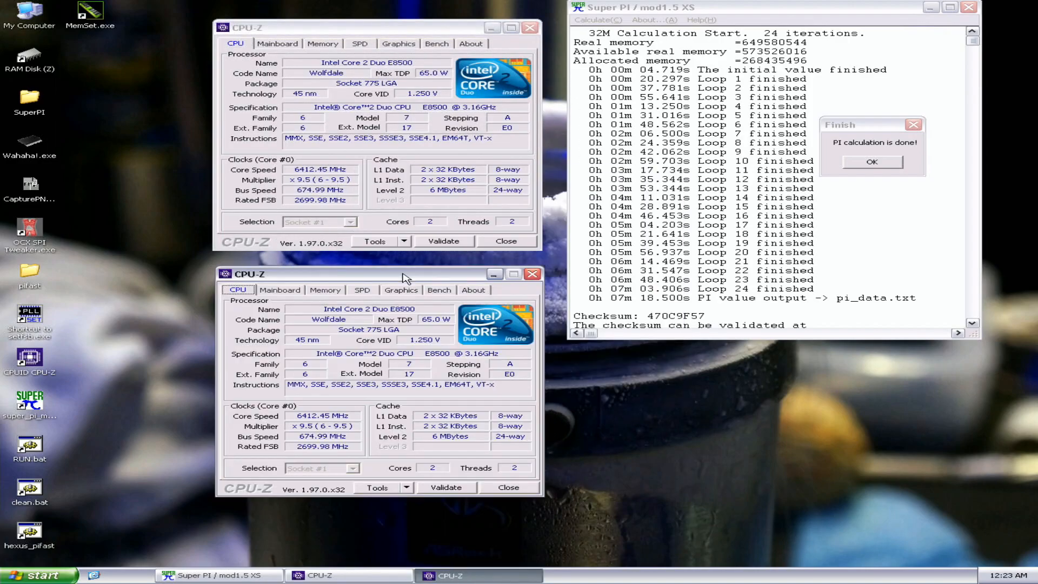
{"action": "left_click", "coordinate": [325, 290]}
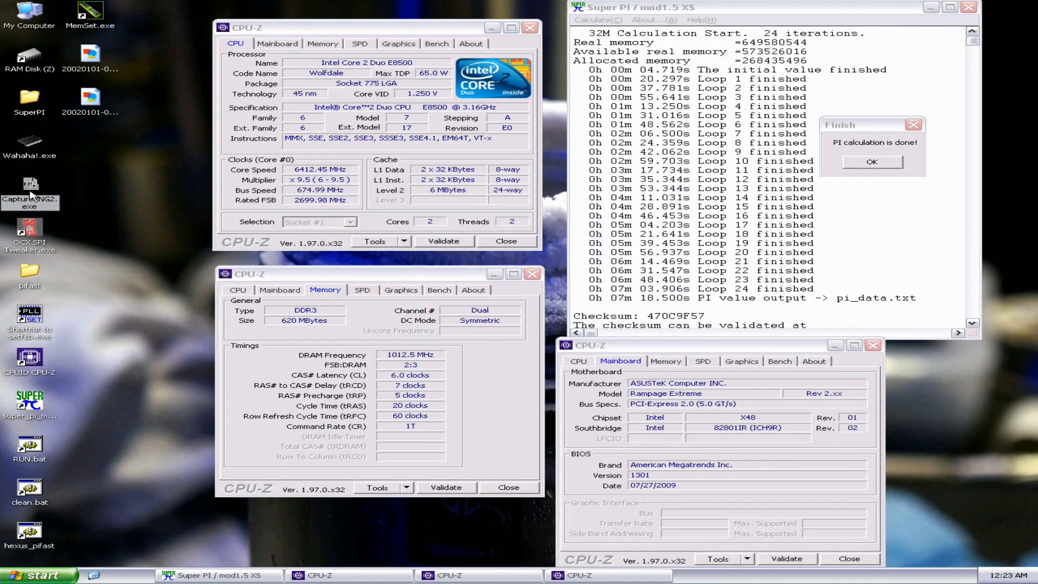
{"action": "double_click", "coordinate": [90, 13]}
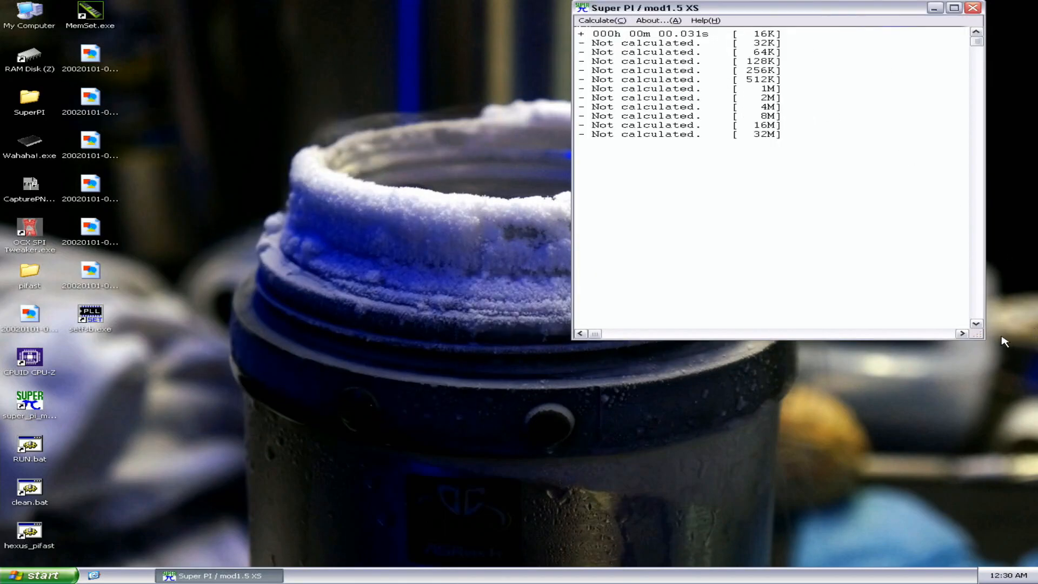
Run Super PI 1M at raised priority, finishing in 7.000s, and tile windows vertically.
{"action": "left_click", "coordinate": [599, 20]}
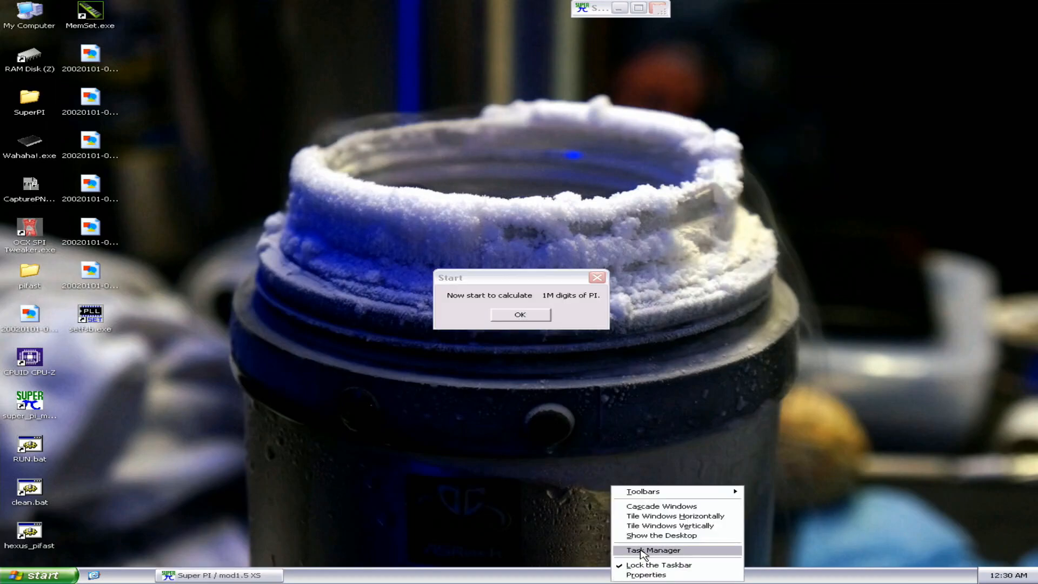
{"action": "left_click", "coordinate": [652, 550]}
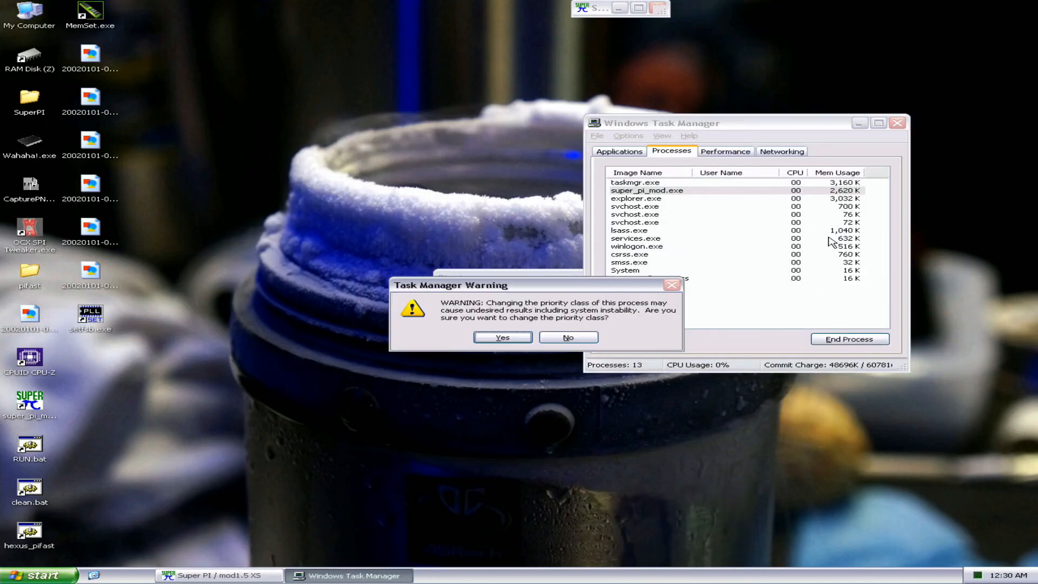
{"action": "left_click", "coordinate": [501, 337]}
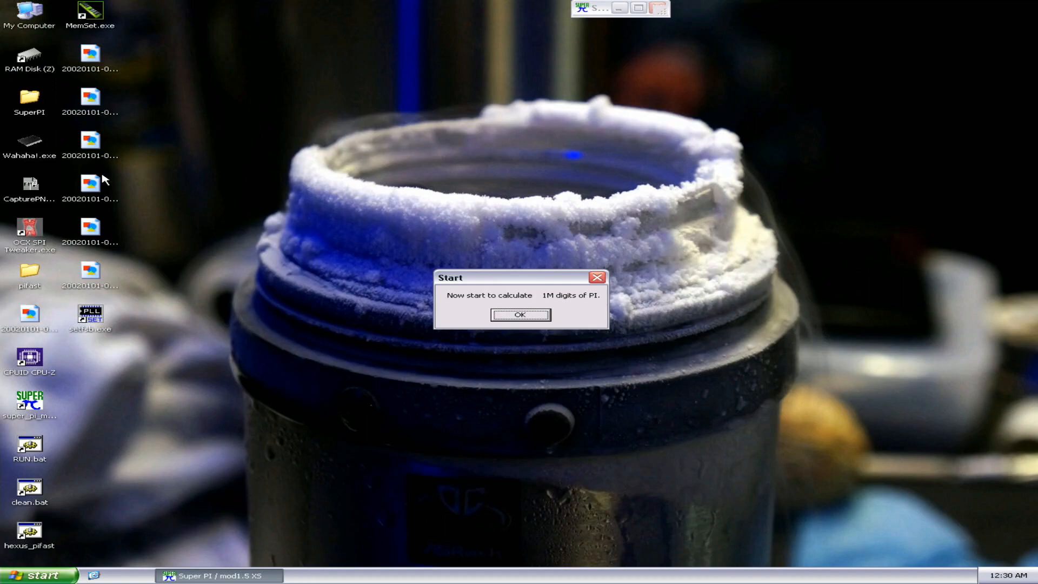
{"action": "left_click", "coordinate": [520, 315]}
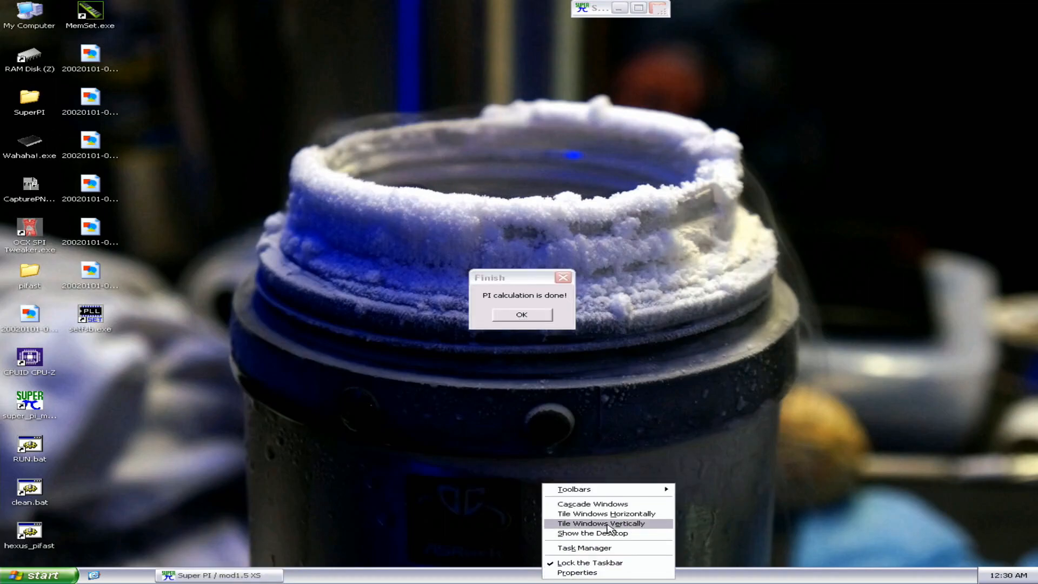
{"action": "left_click", "coordinate": [599, 523]}
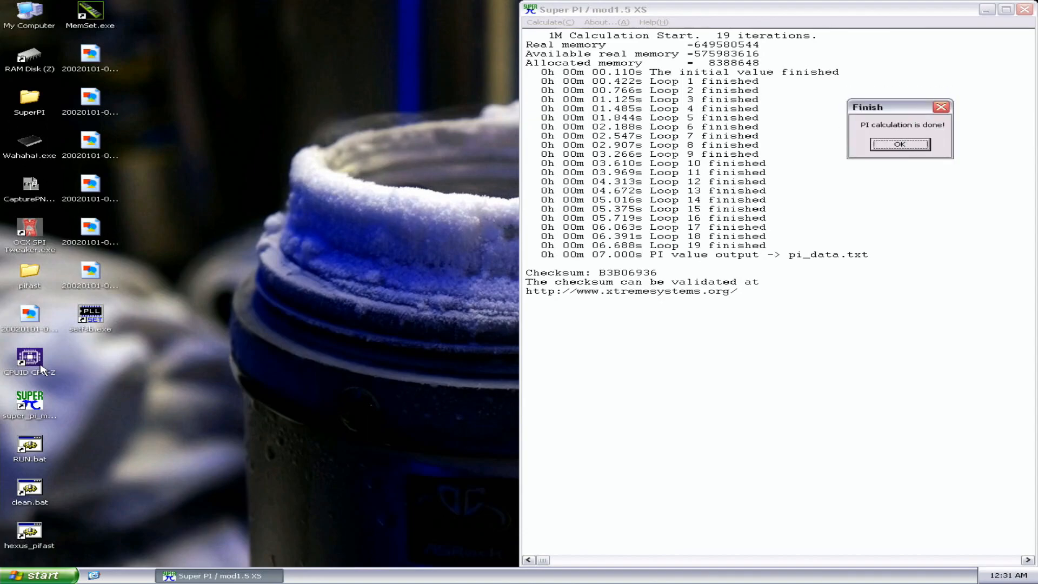
Launch CPU-Z to show the 6441 MHz core speed, DDR3 memory and Rampage Extreme board.
{"action": "double_click", "coordinate": [29, 360]}
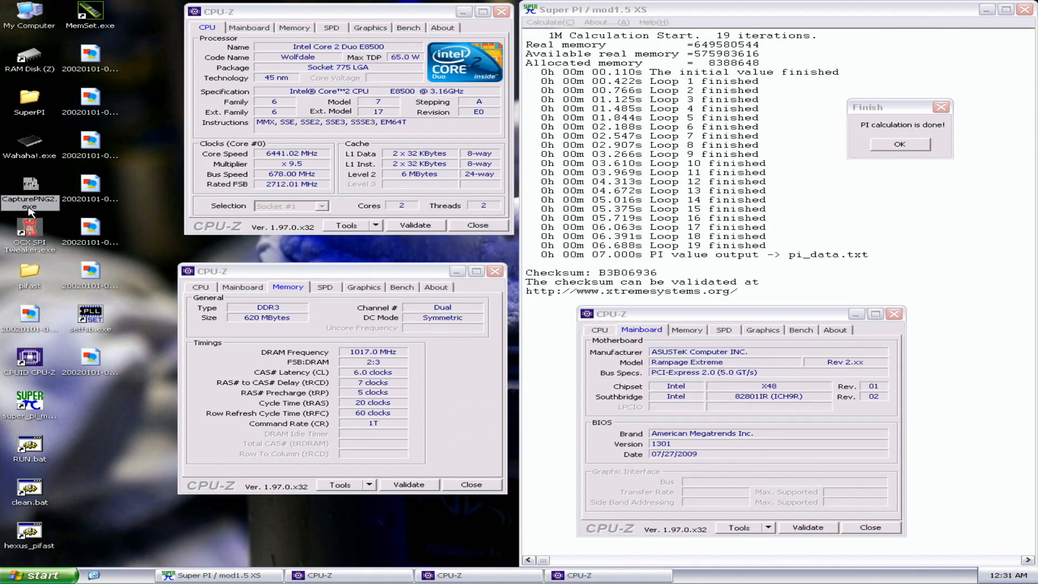
{"action": "mouse_move", "coordinate": [890, 552]}
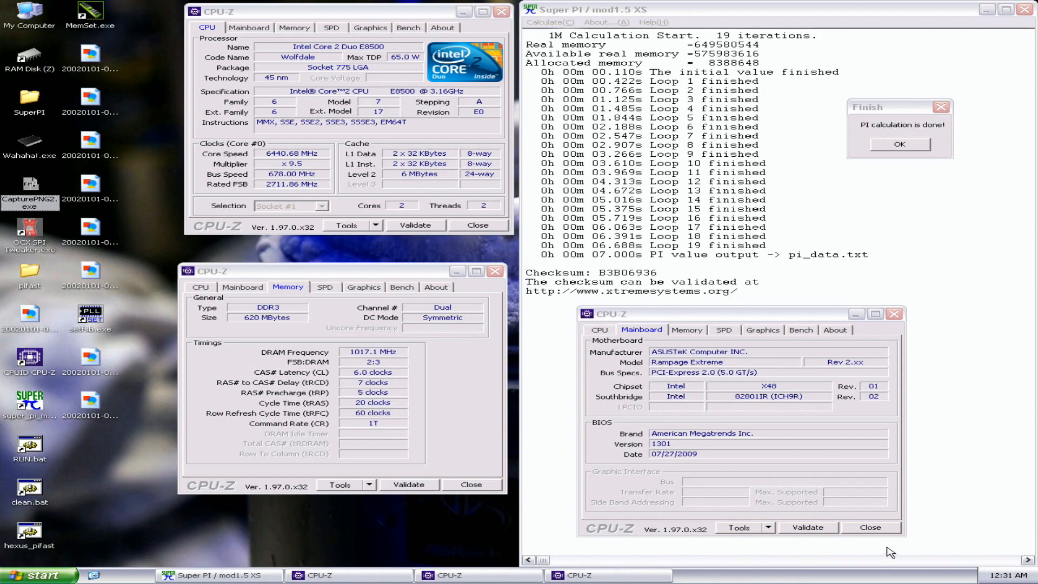